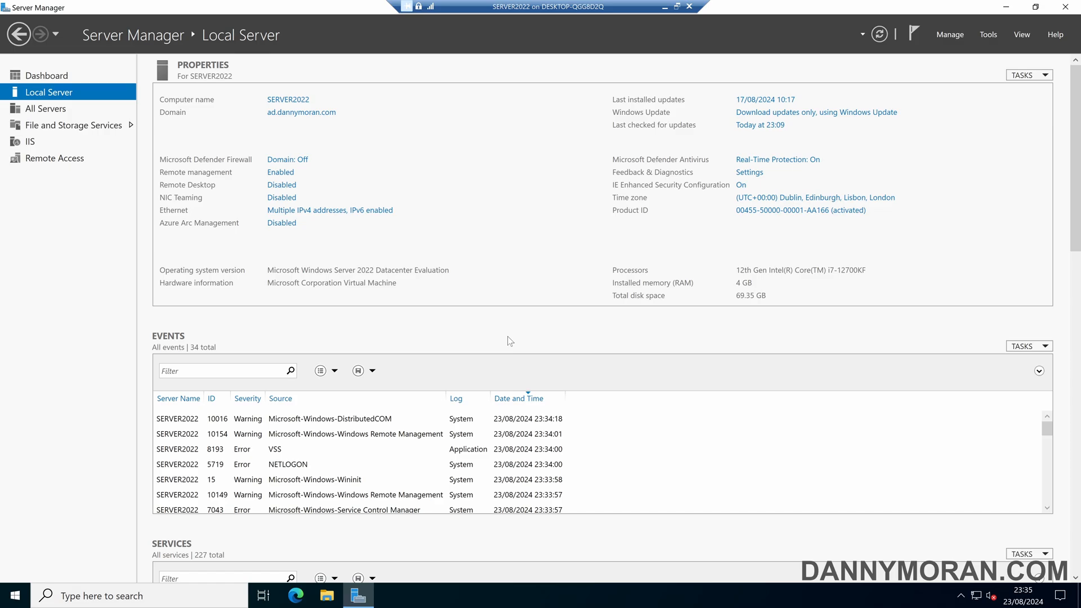
{"action": "mouse_move", "coordinate": [930, 61]}
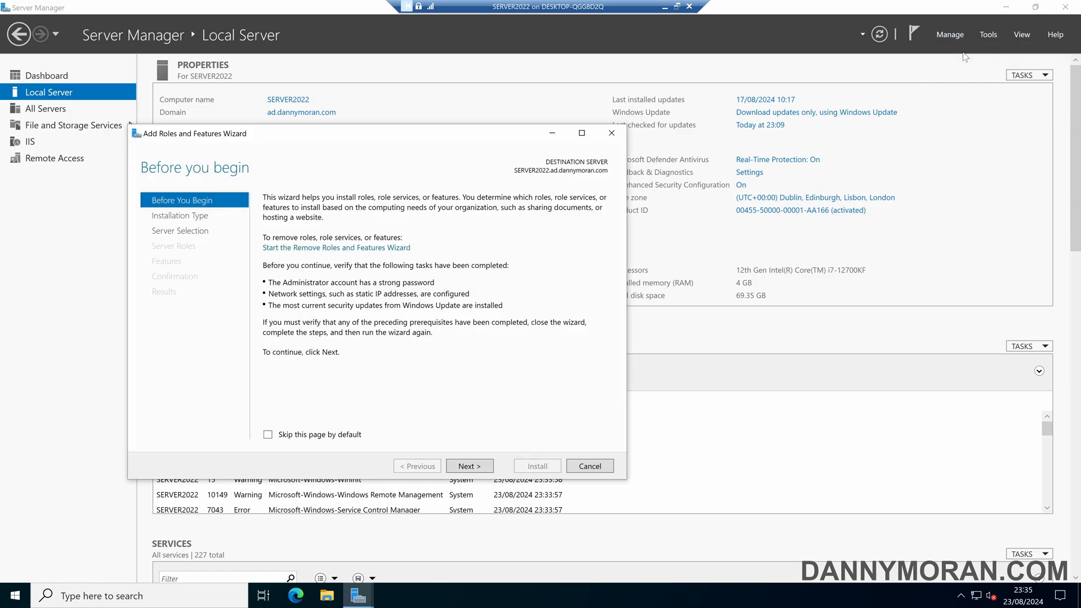
{"action": "mouse_move", "coordinate": [470, 465]}
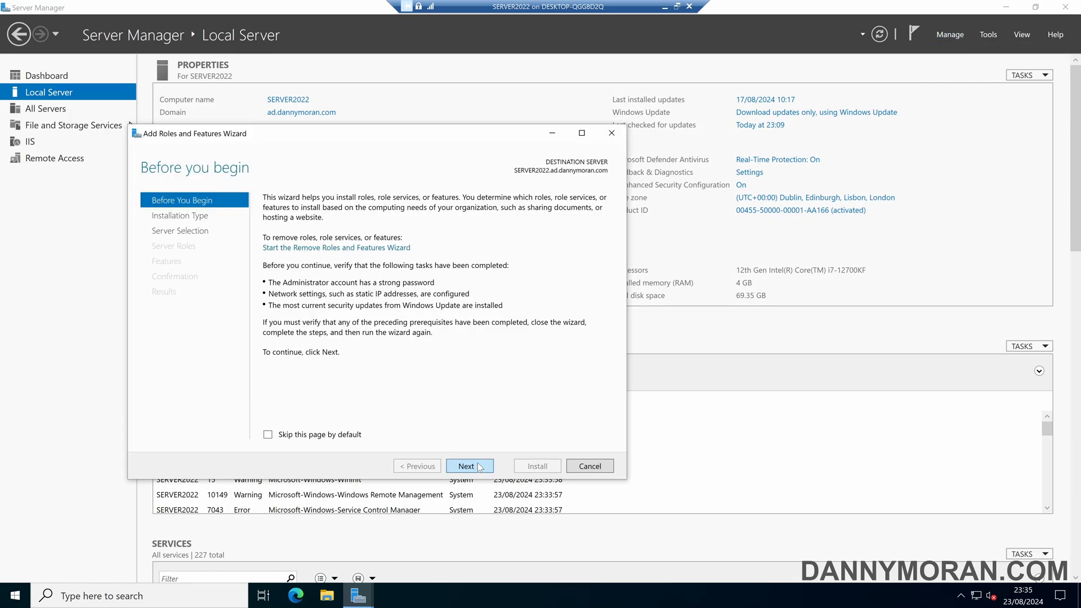
Start a role-based installation with DHCP Server and DNS Server ticked, advancing to the DHCP Server page.
{"action": "left_click", "coordinate": [469, 465]}
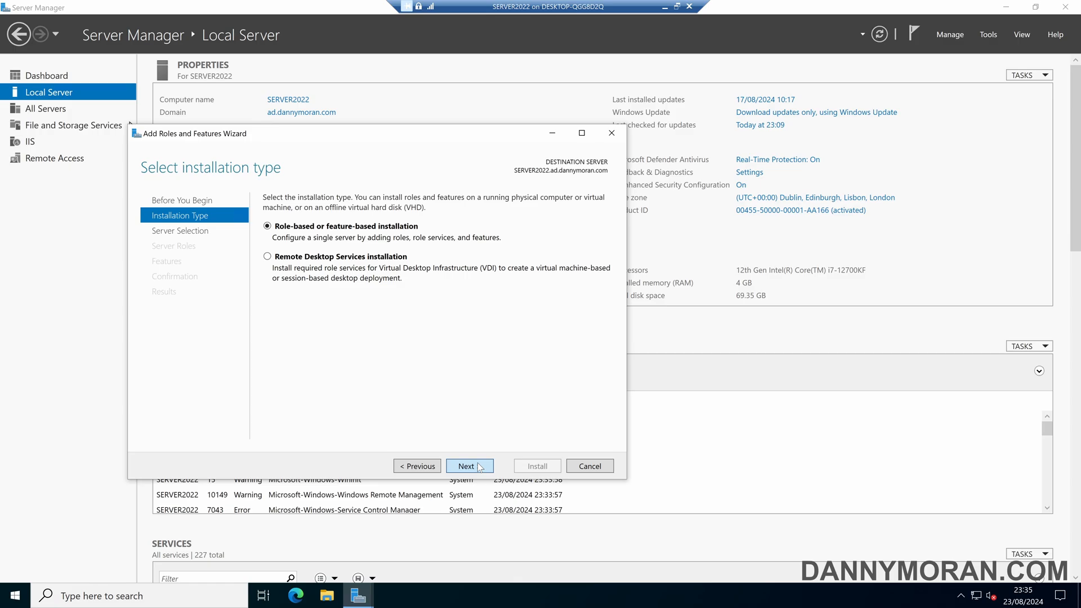
{"action": "left_click", "coordinate": [464, 465]}
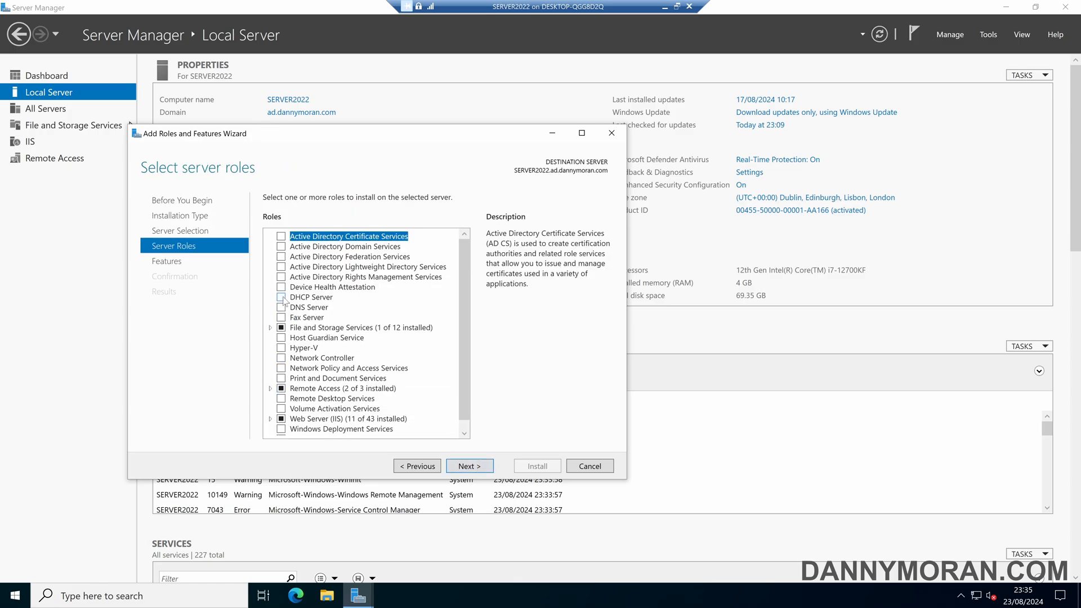
{"action": "left_click", "coordinate": [282, 298]}
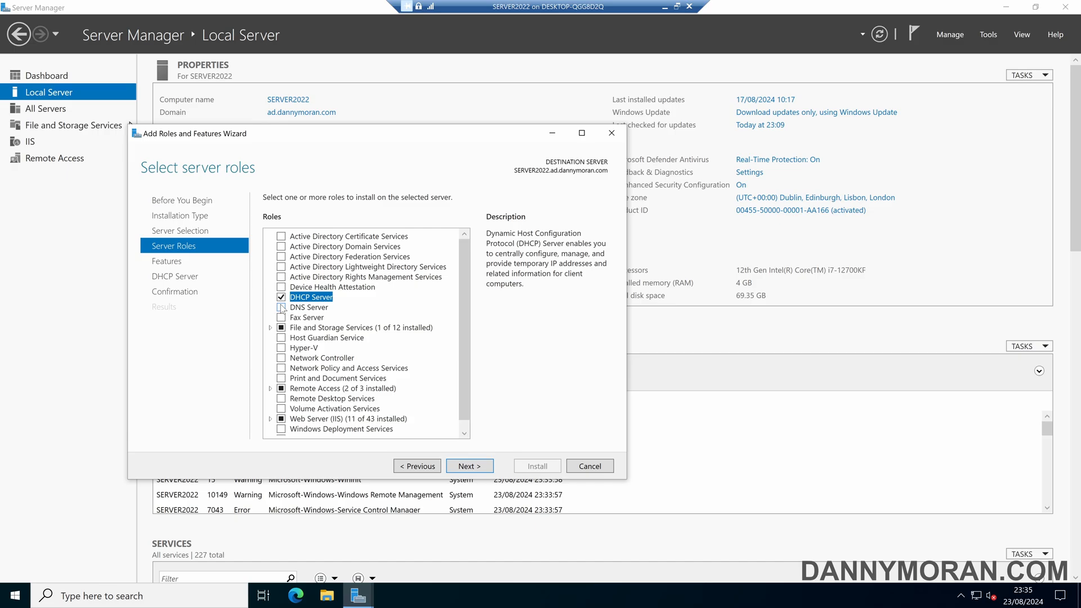
{"action": "left_click", "coordinate": [282, 307]}
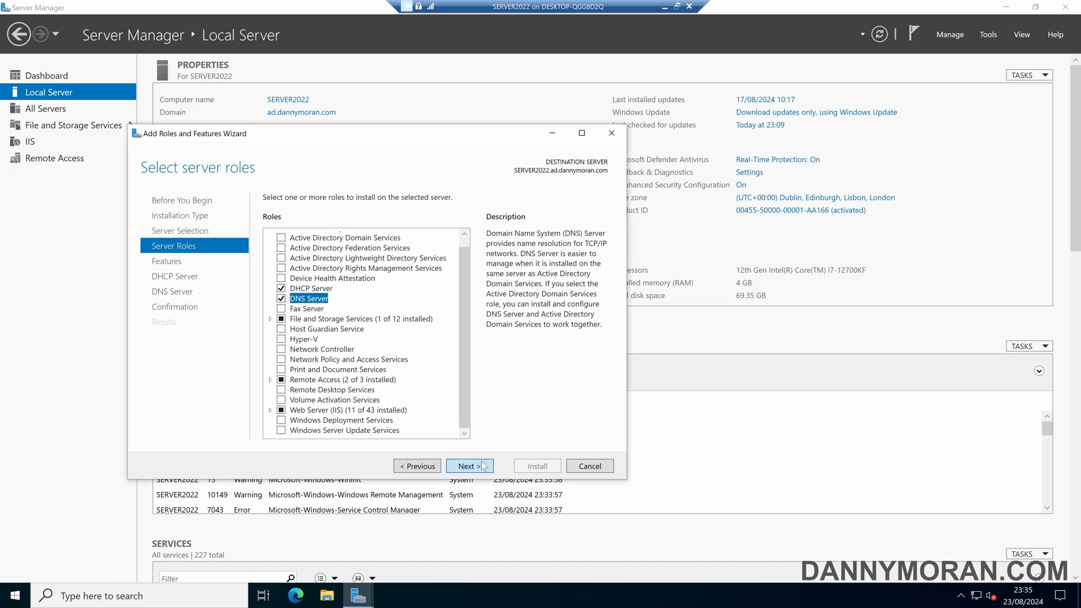
{"action": "left_click", "coordinate": [469, 466]}
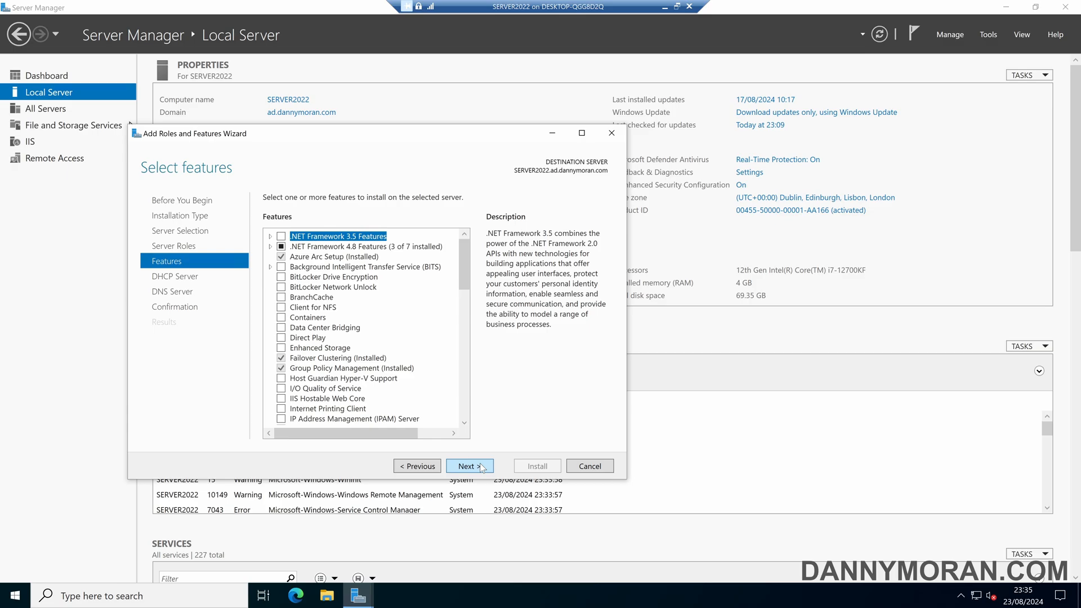
{"action": "left_click", "coordinate": [469, 465]}
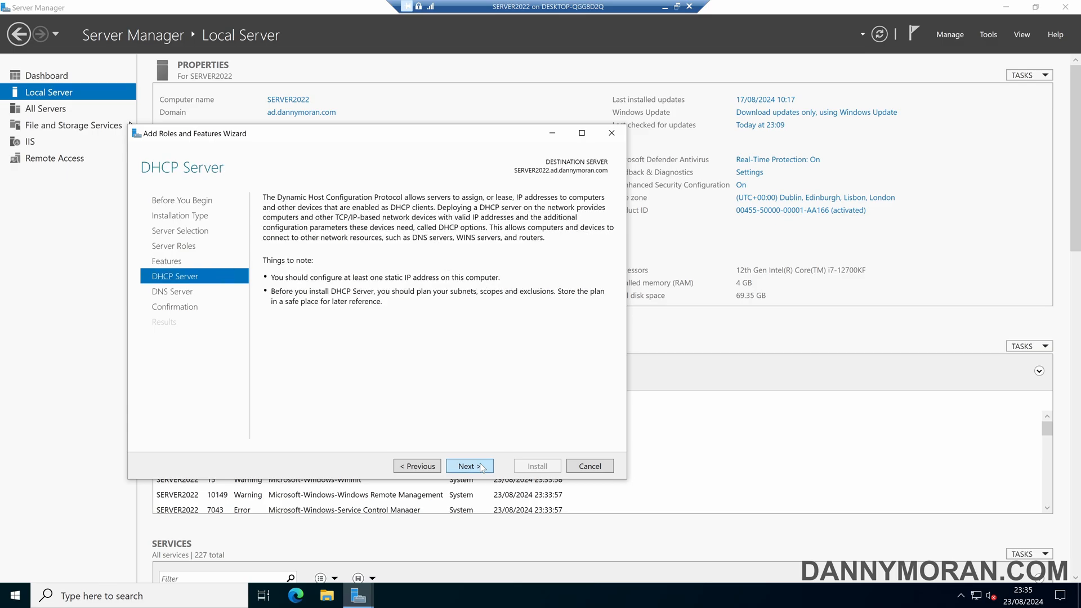
Reach the confirmation page and export the settings as DeploymentConfigTemplate XML.
{"action": "left_click", "coordinate": [470, 466]}
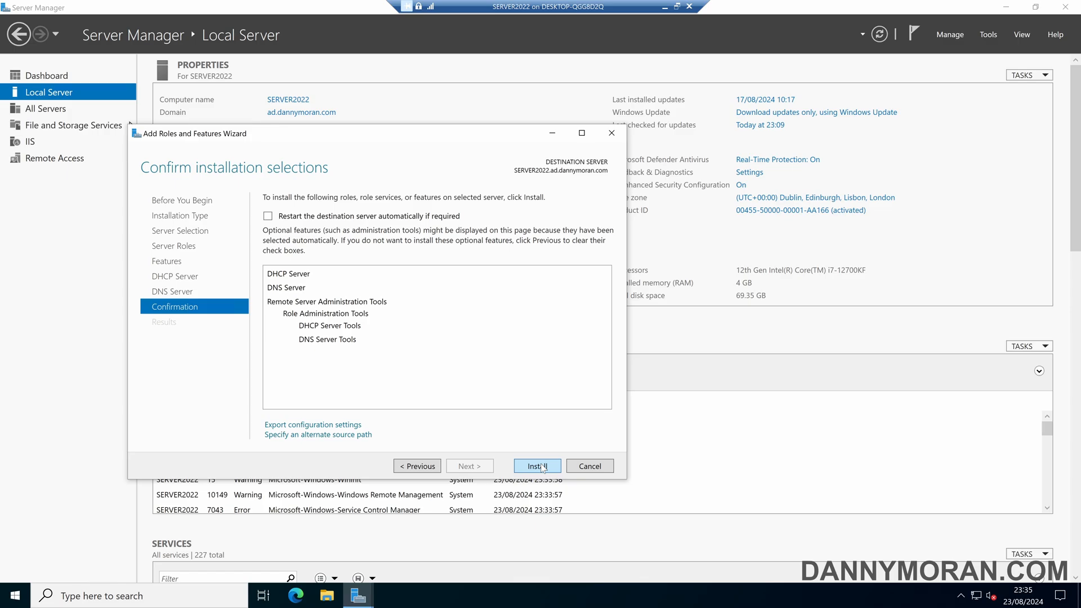
{"action": "mouse_move", "coordinate": [313, 424]}
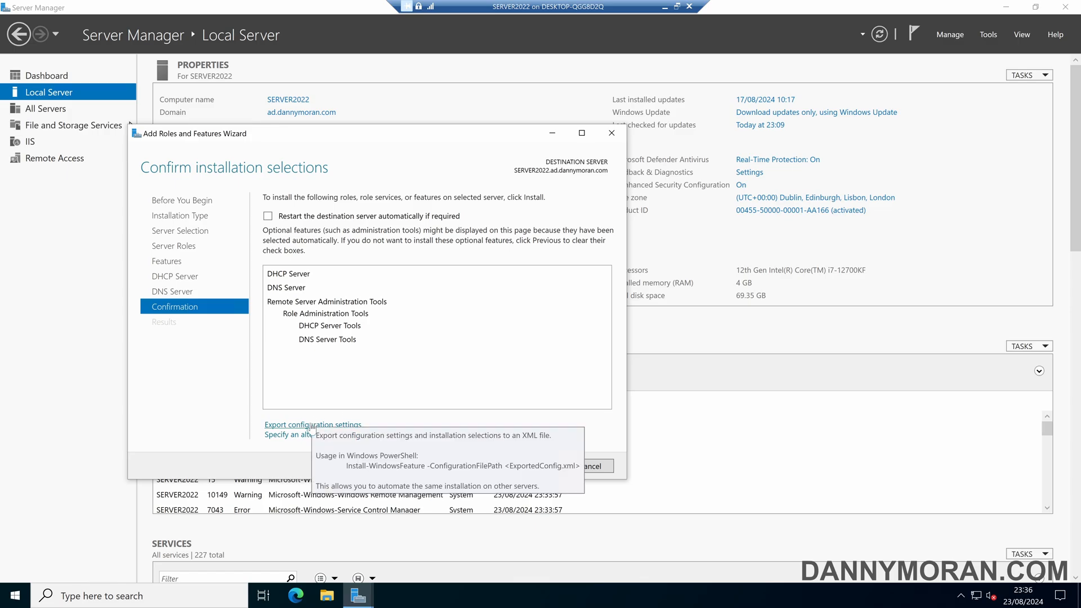
{"action": "left_click", "coordinate": [312, 424]}
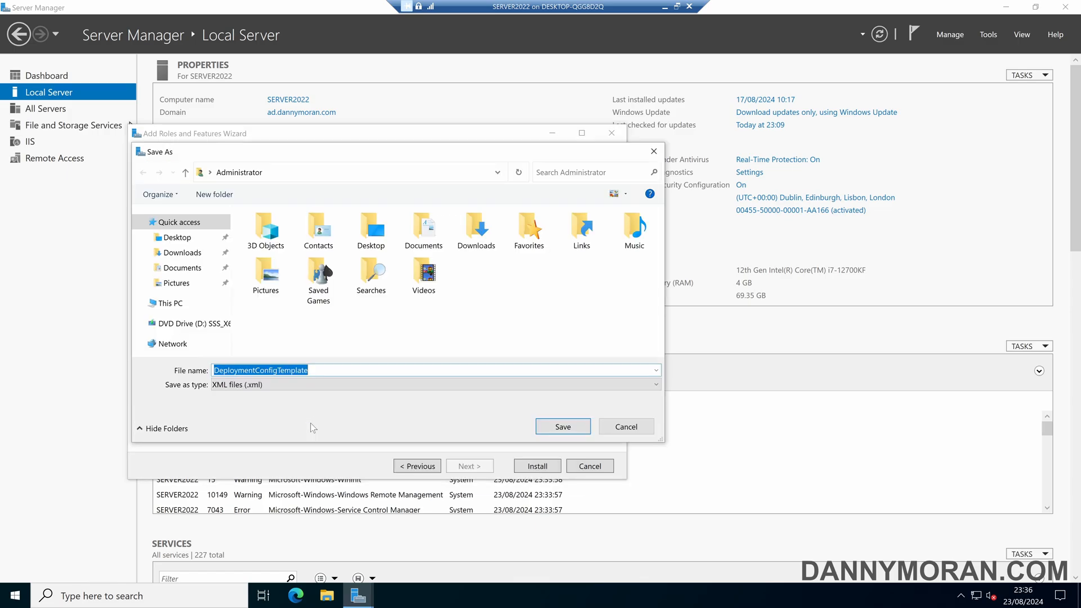
{"action": "left_click", "coordinate": [169, 303]}
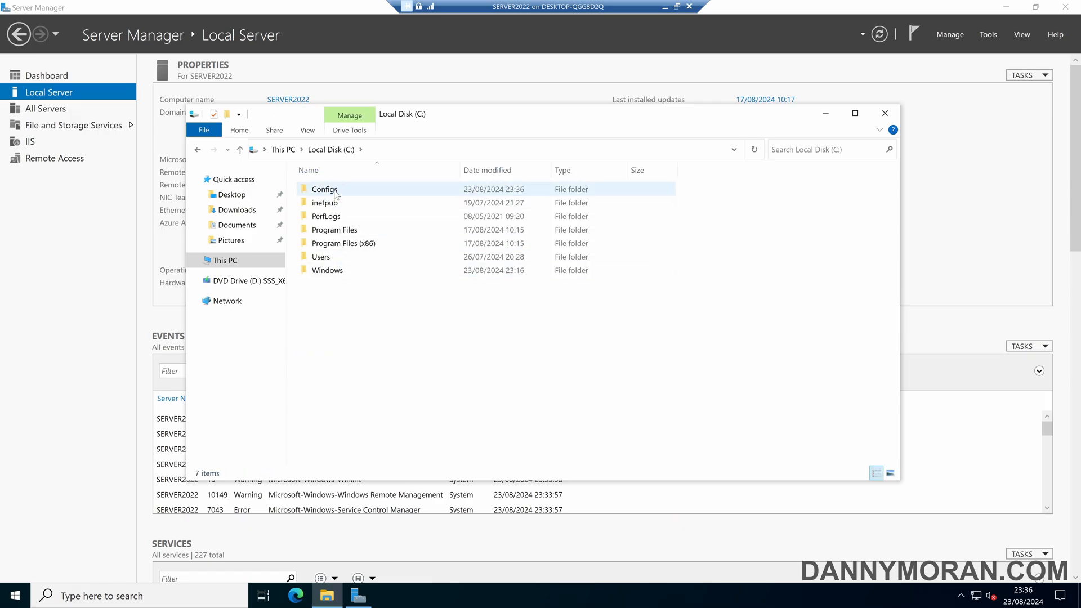
Open C:\Configs and try opening DeploymentConfigTemplate.xml through its context menu.
{"action": "double_click", "coordinate": [324, 189]}
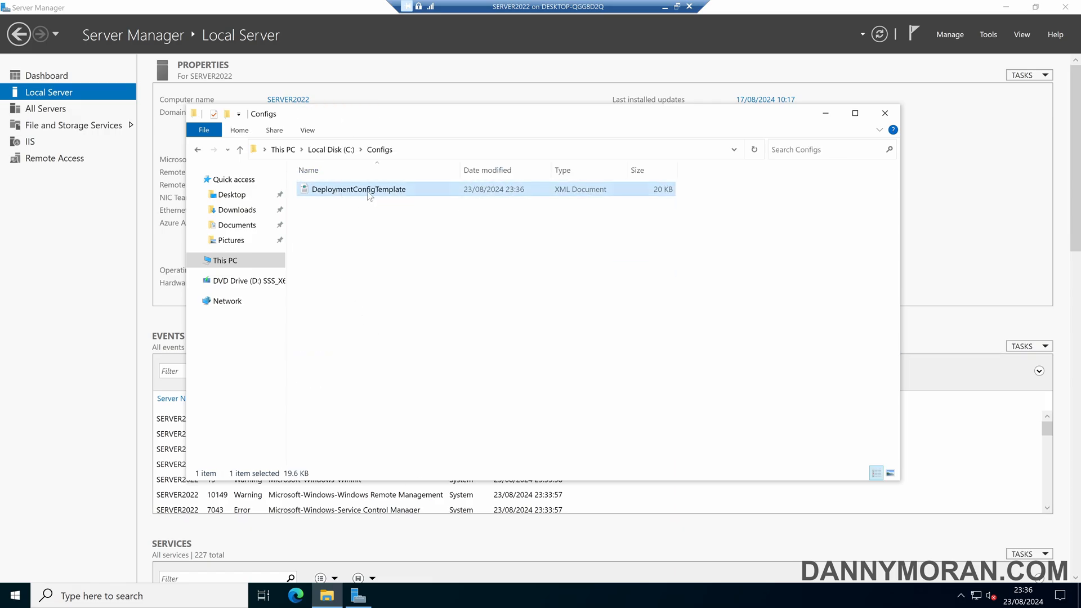
{"action": "mouse_move", "coordinate": [359, 190]}
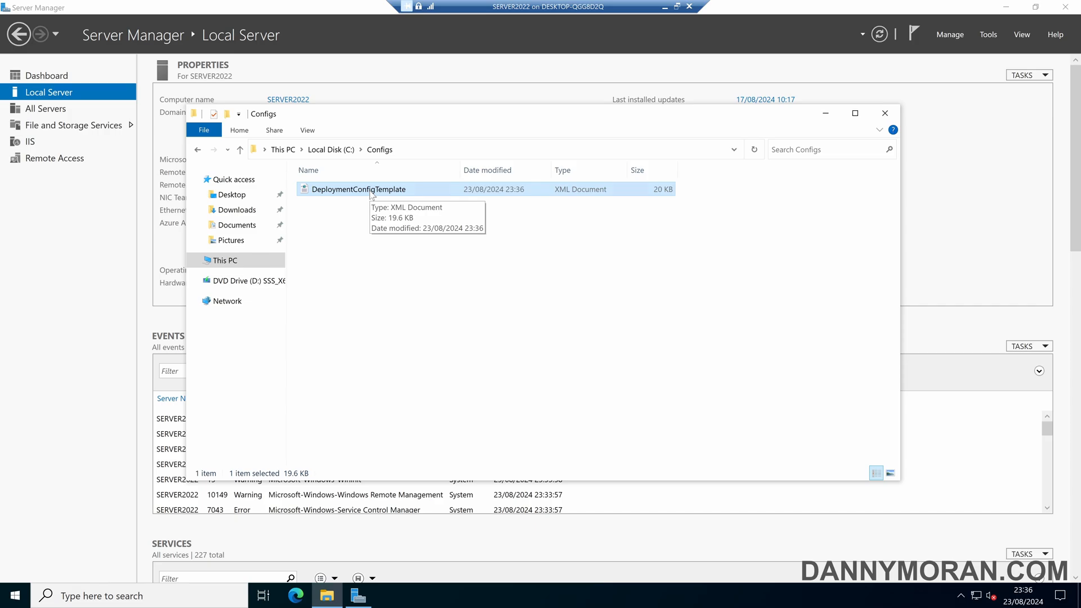
{"action": "right_click", "coordinate": [359, 189]}
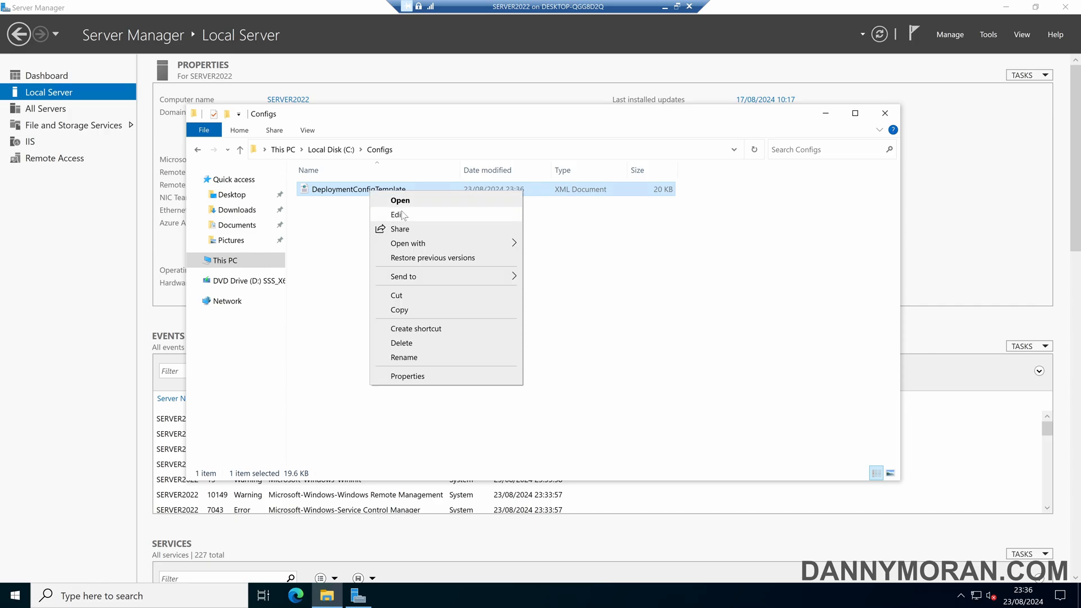
{"action": "left_click", "coordinate": [397, 215]}
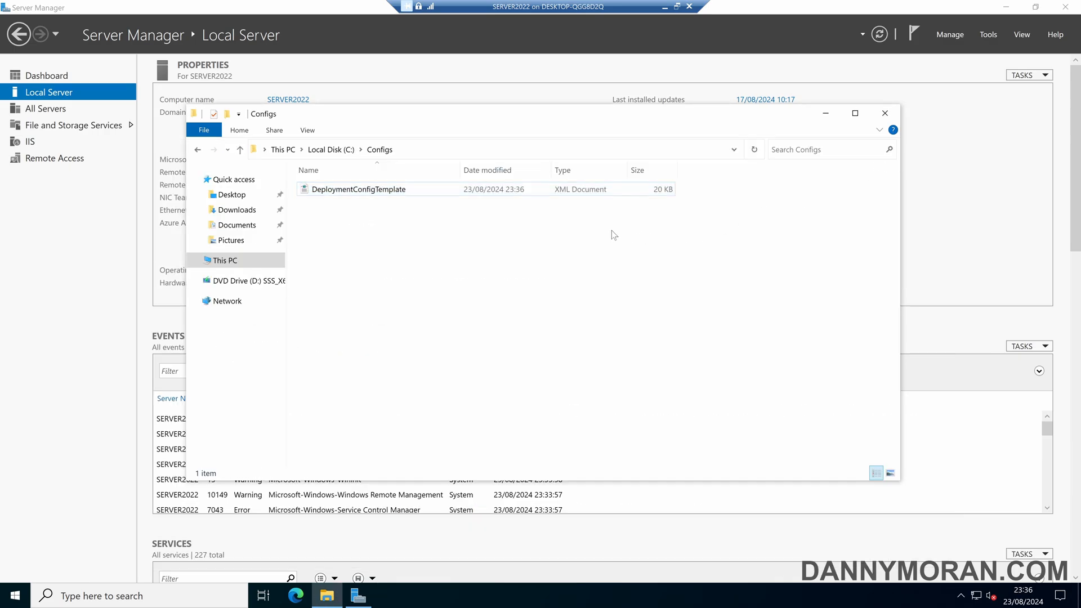
{"action": "mouse_move", "coordinate": [550, 223]}
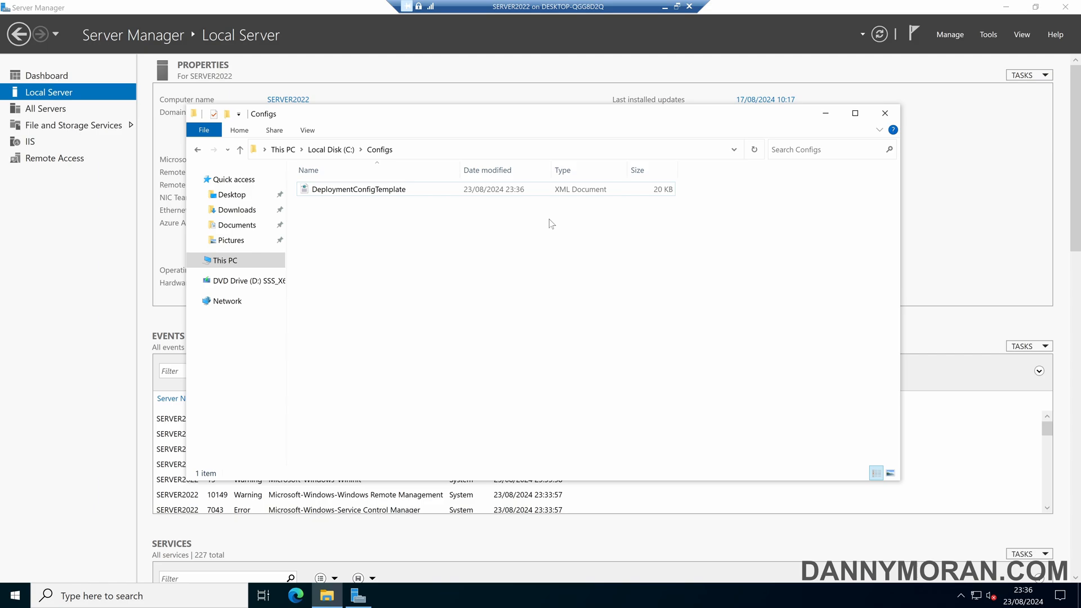
{"action": "left_click", "coordinate": [357, 189]}
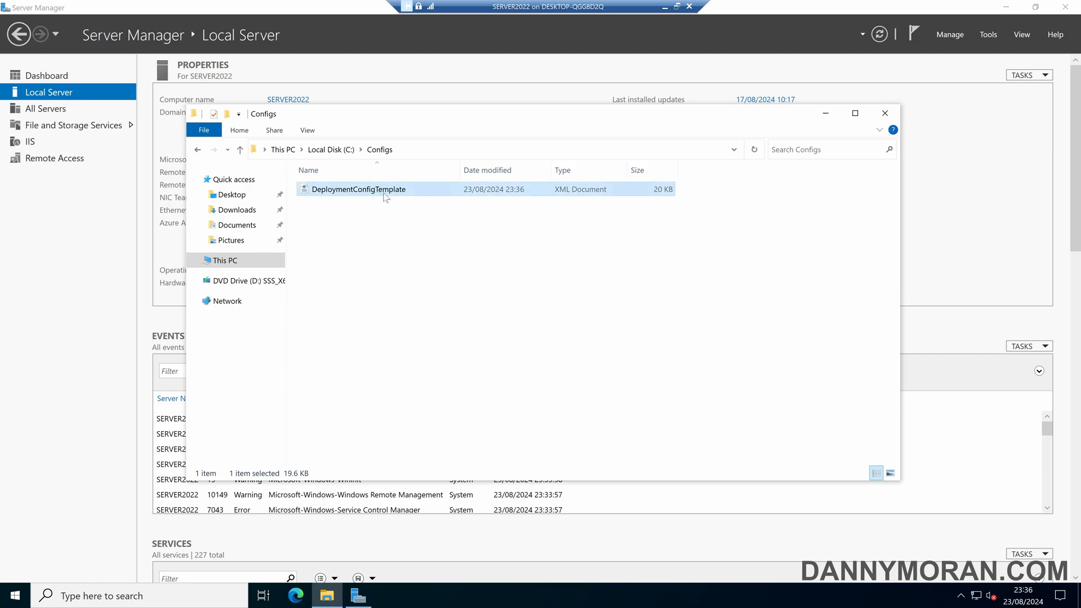
{"action": "left_click", "coordinate": [396, 229]}
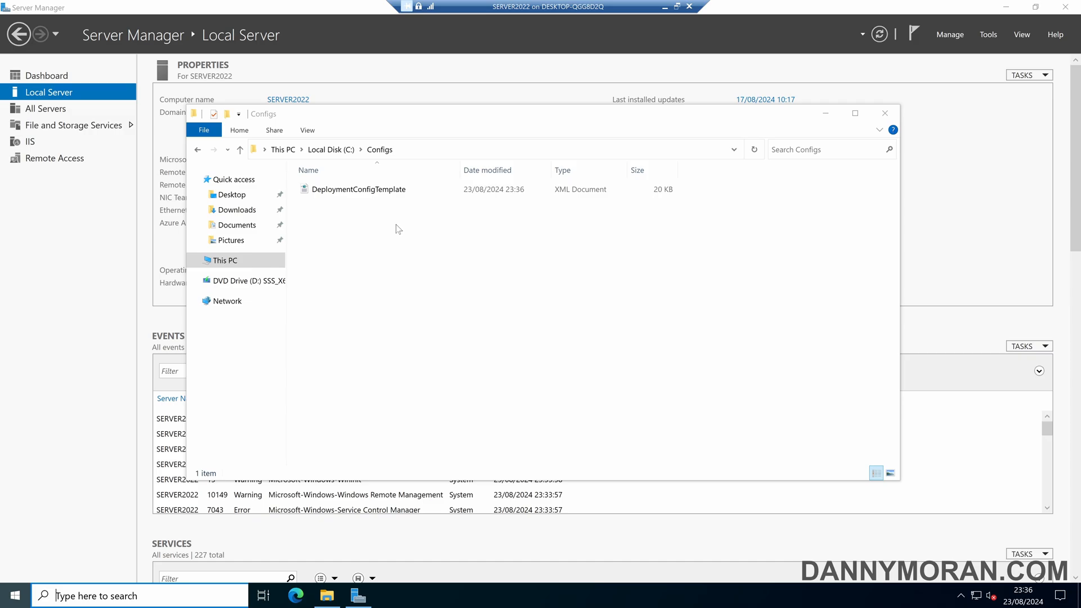
Launch Windows PowerShell and type Install-WindowsFeature with C:\Configs\DeploymentConfigTemplate.xml.
{"action": "type", "text": "powershell"}
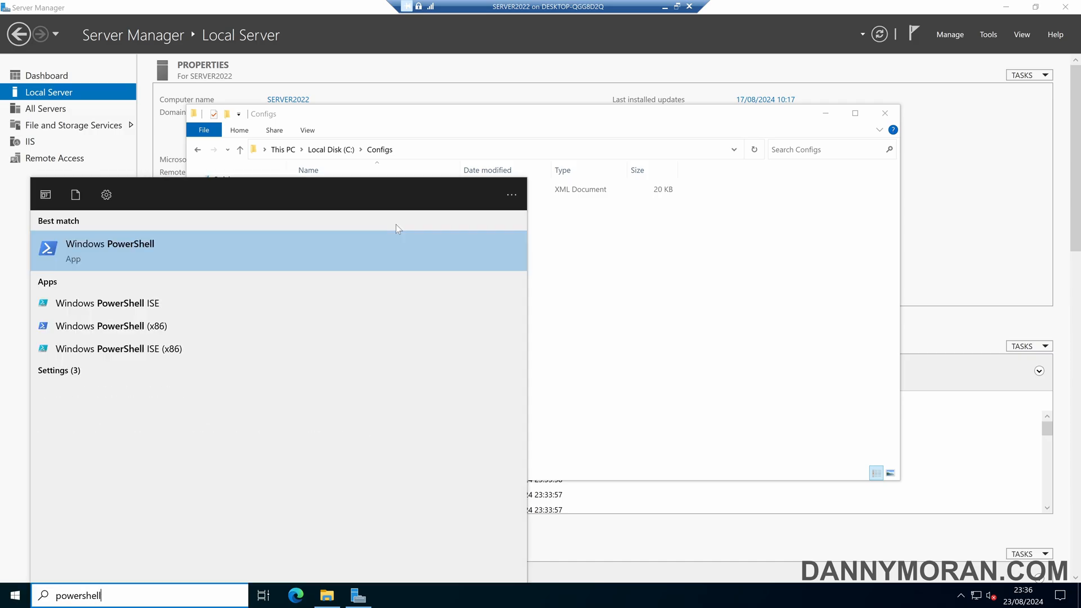
{"action": "left_click", "coordinate": [110, 250]}
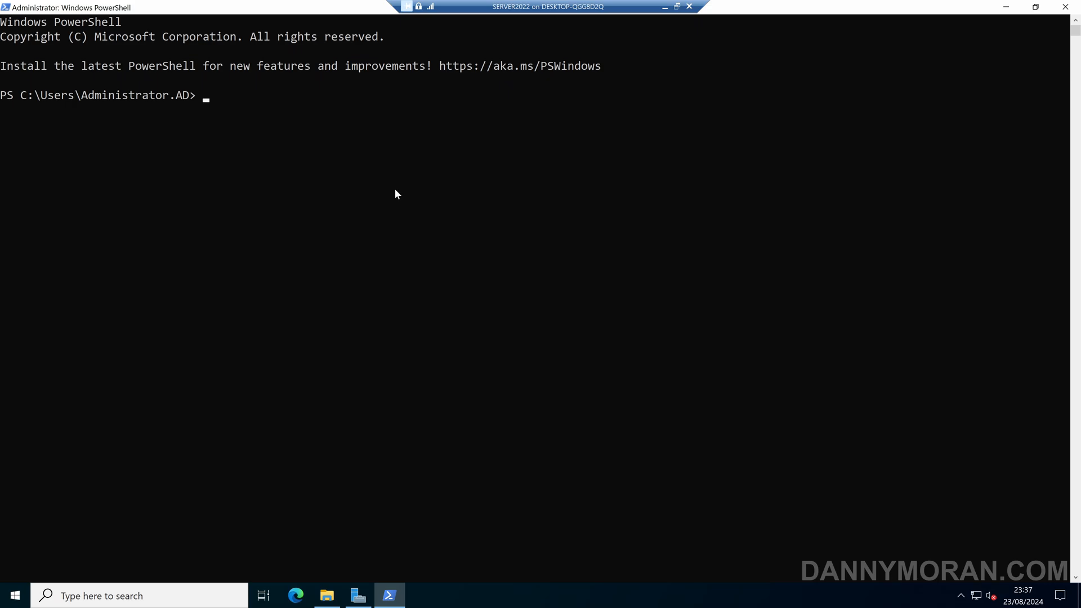
{"action": "type", "text": "install-"}
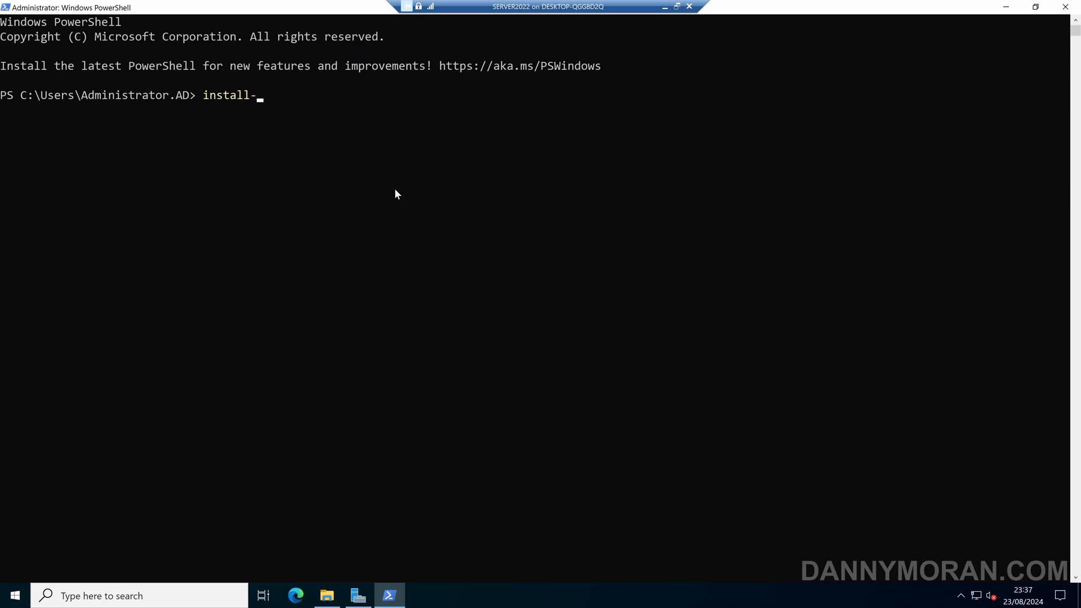
{"action": "type", "text": "windowsFeature -ConfigurationFilePath"}
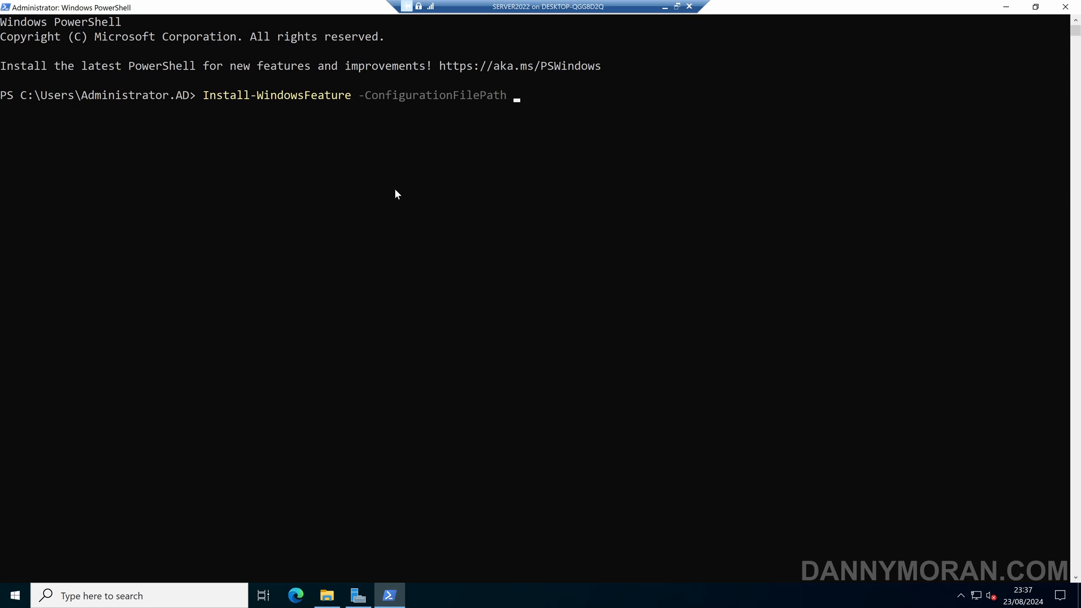
{"action": "type", "text": "C:\\Configs\\"}
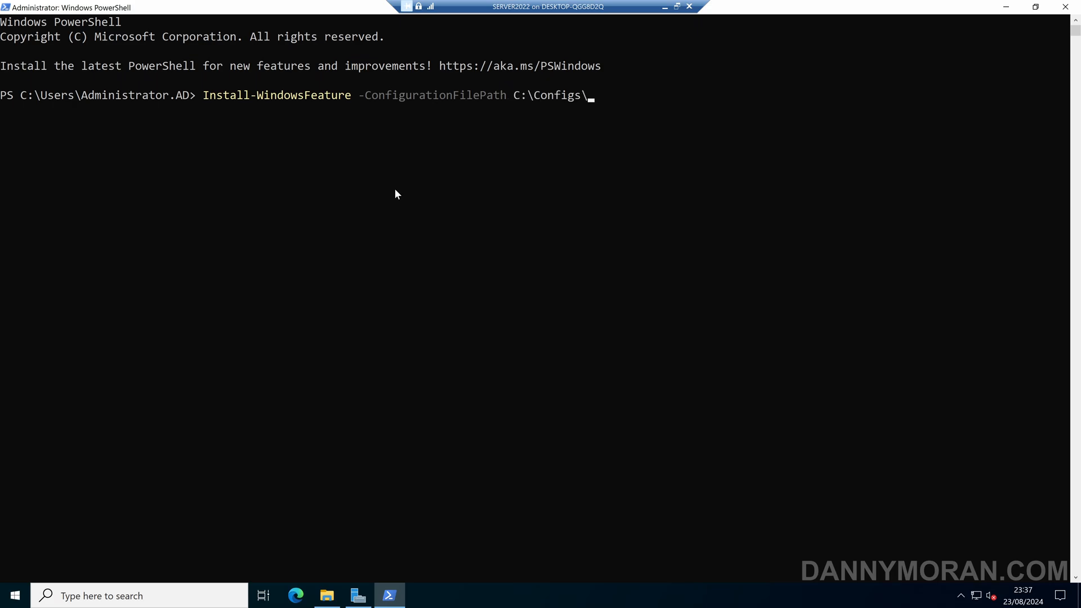
{"action": "type", "text": "DeploymentConfigTemplate.xml"}
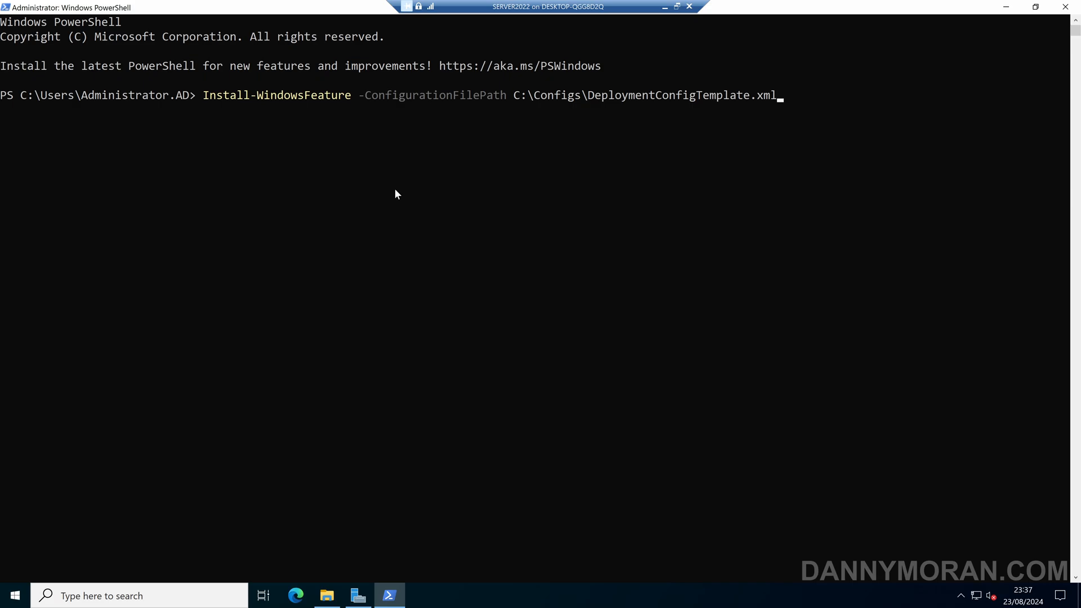
{"action": "mouse_move", "coordinate": [722, 126]}
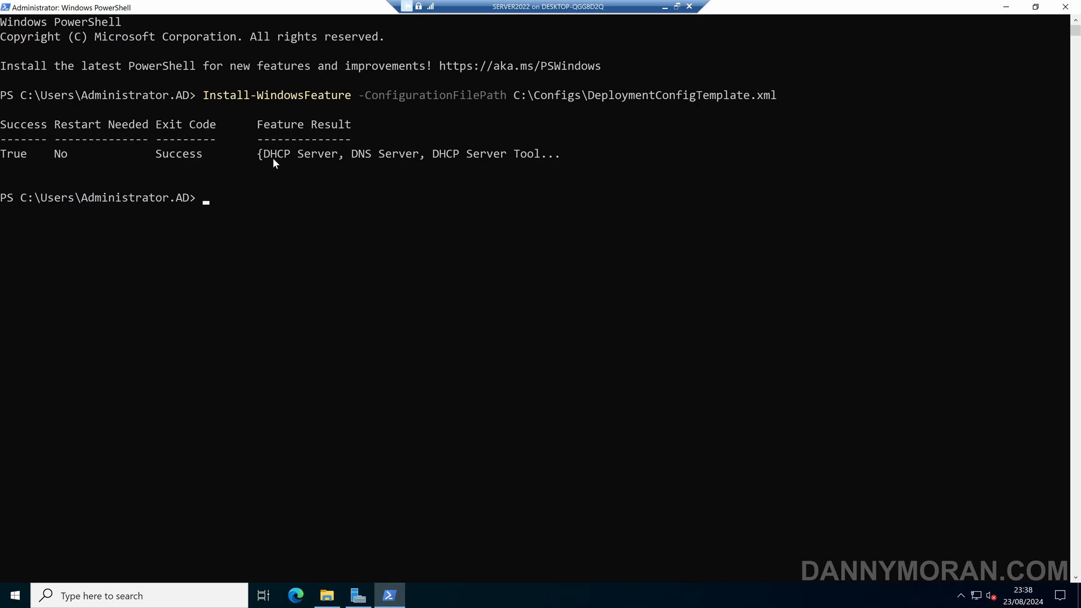
{"action": "mouse_move", "coordinate": [435, 167]}
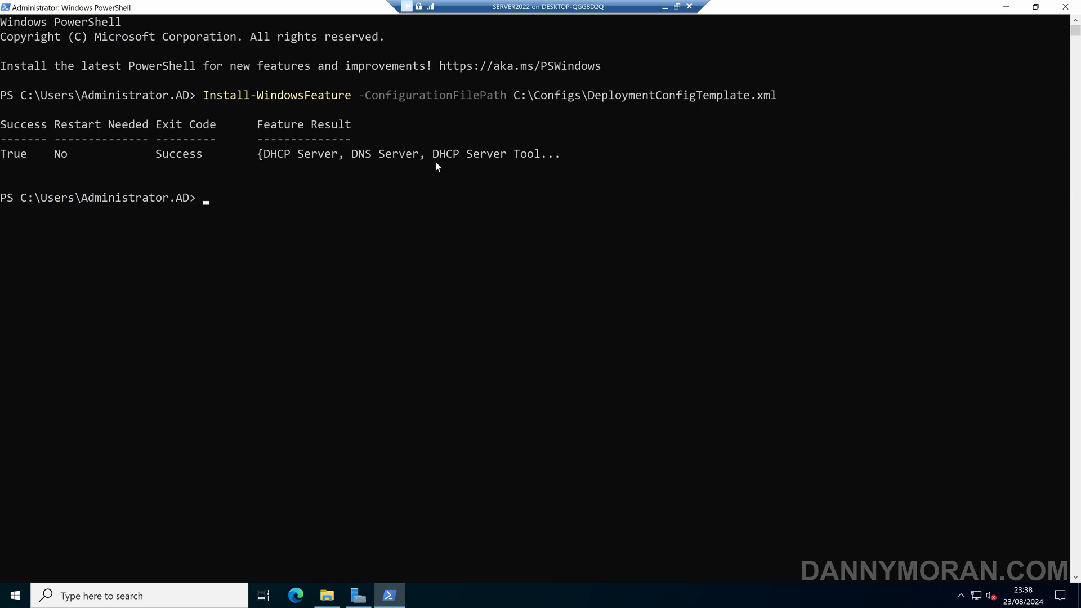
{"action": "mouse_move", "coordinate": [518, 172]}
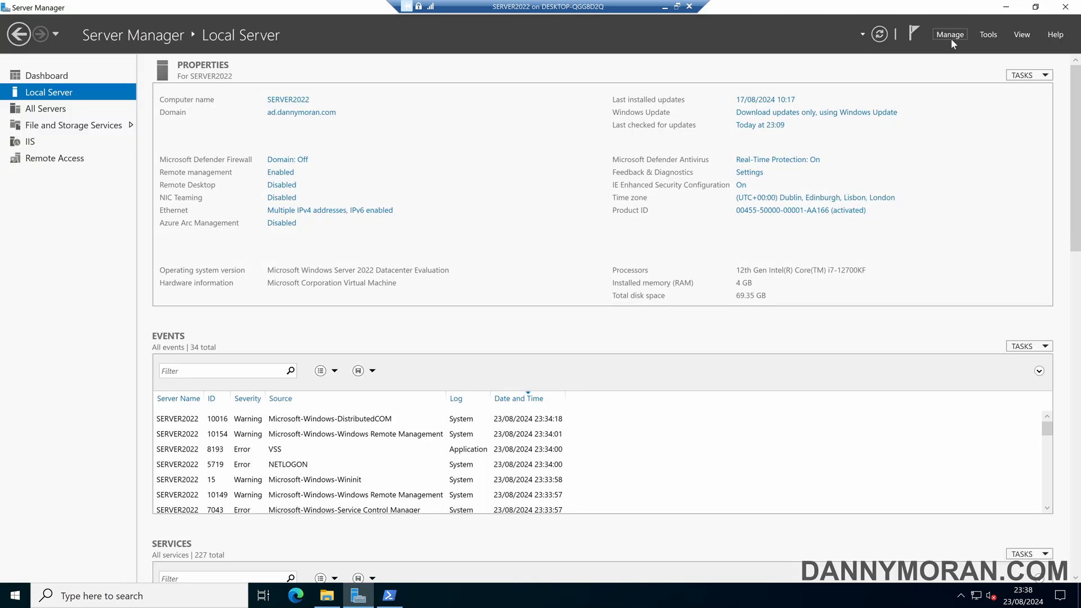
{"action": "left_click", "coordinate": [950, 34]}
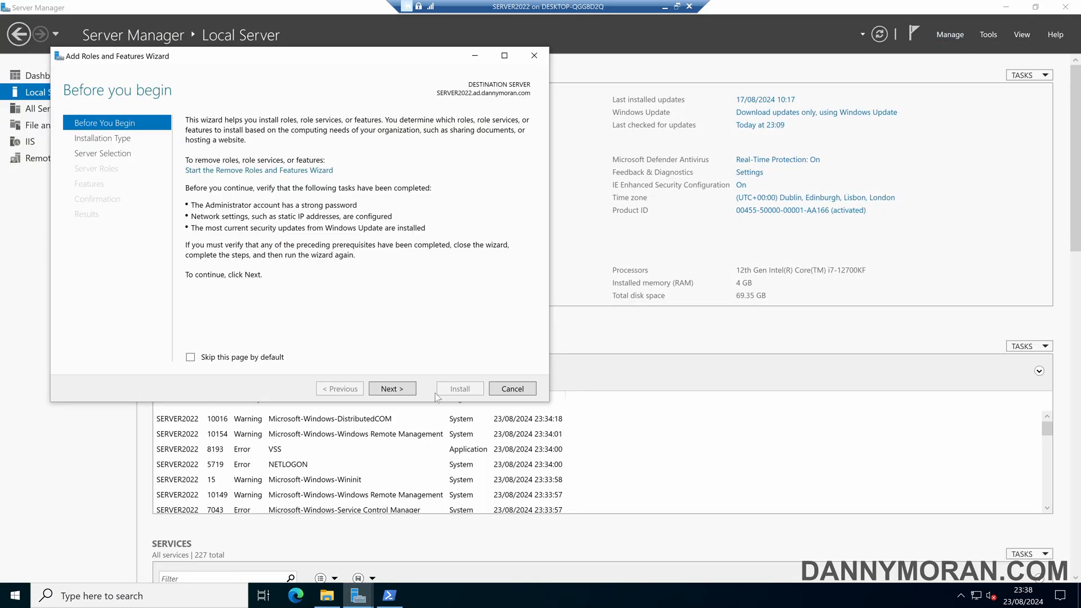
{"action": "left_click", "coordinate": [392, 388]}
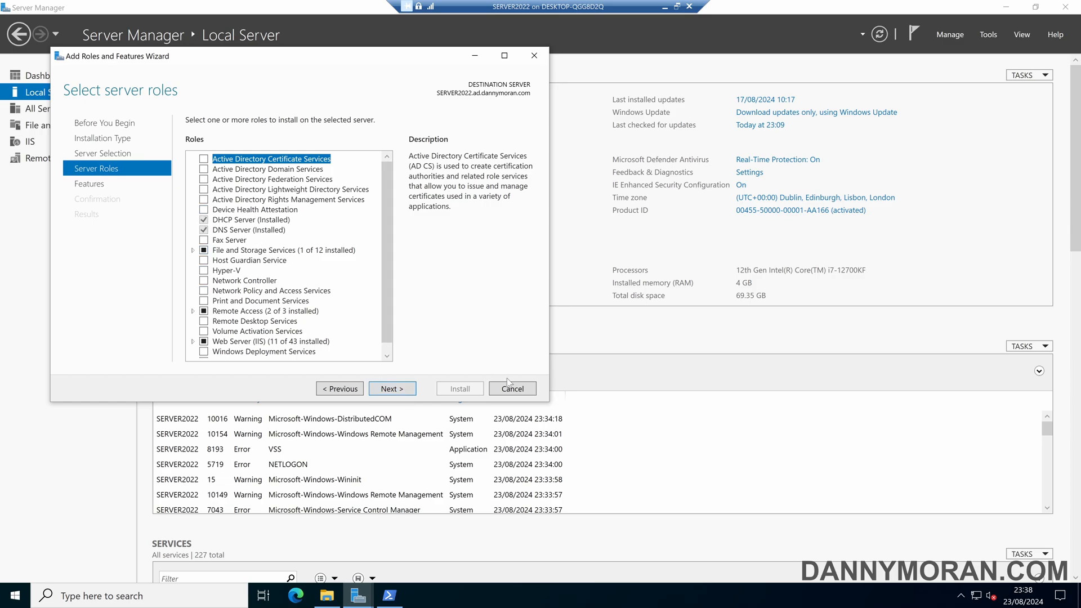
{"action": "left_click", "coordinate": [512, 388]}
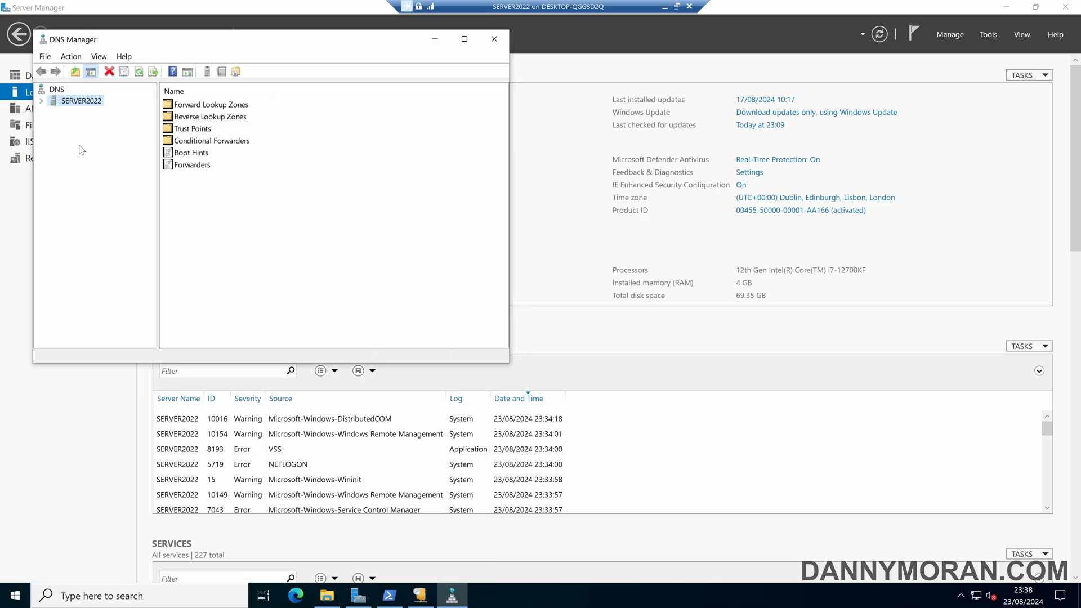
{"action": "left_click", "coordinate": [41, 101]}
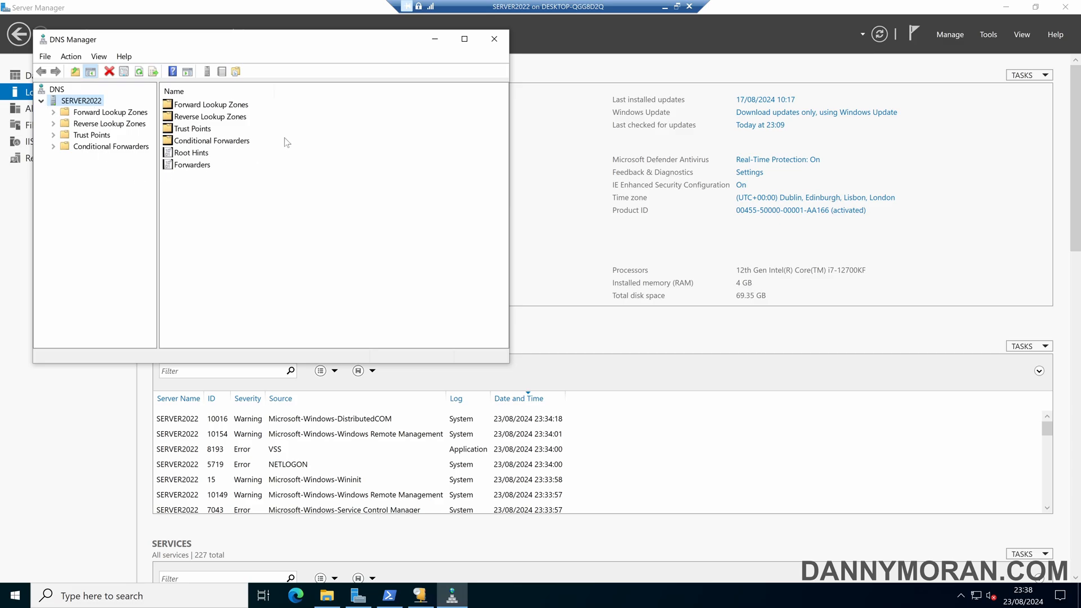
{"action": "left_click", "coordinate": [494, 39]}
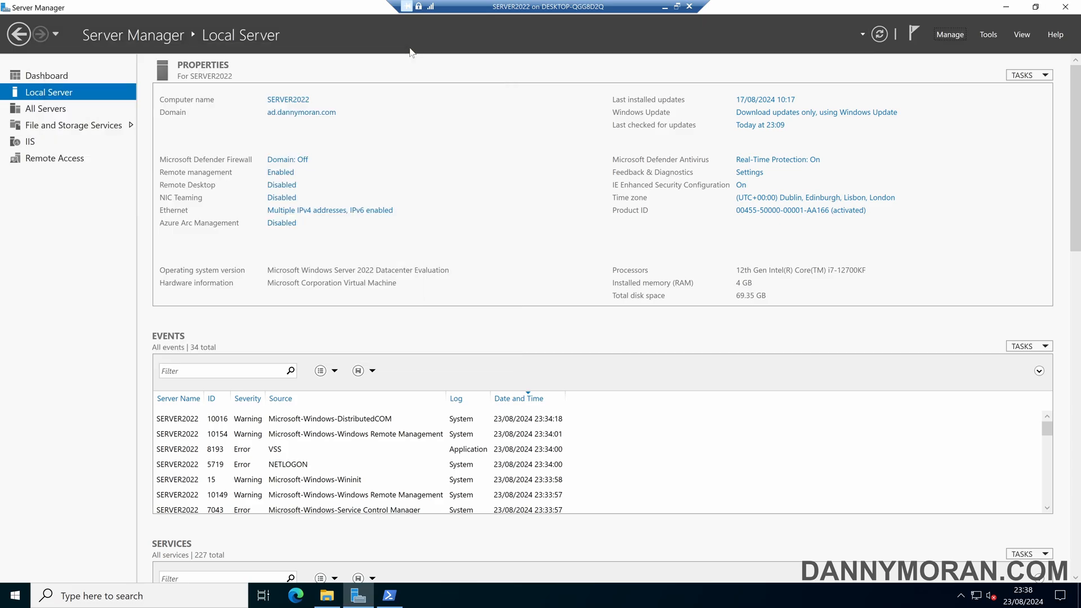
{"action": "mouse_move", "coordinate": [537, 337]}
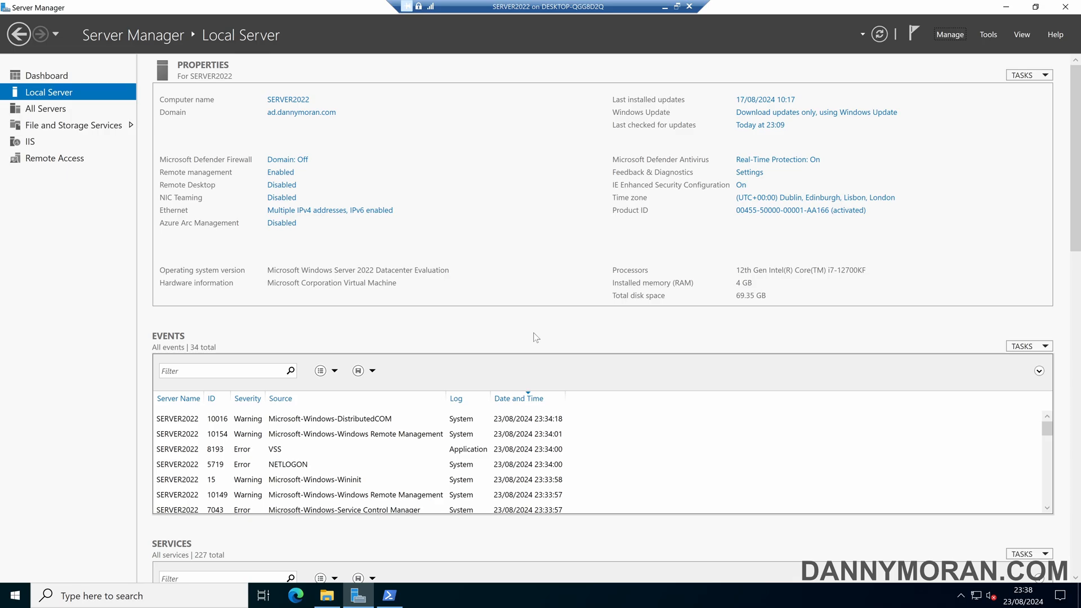